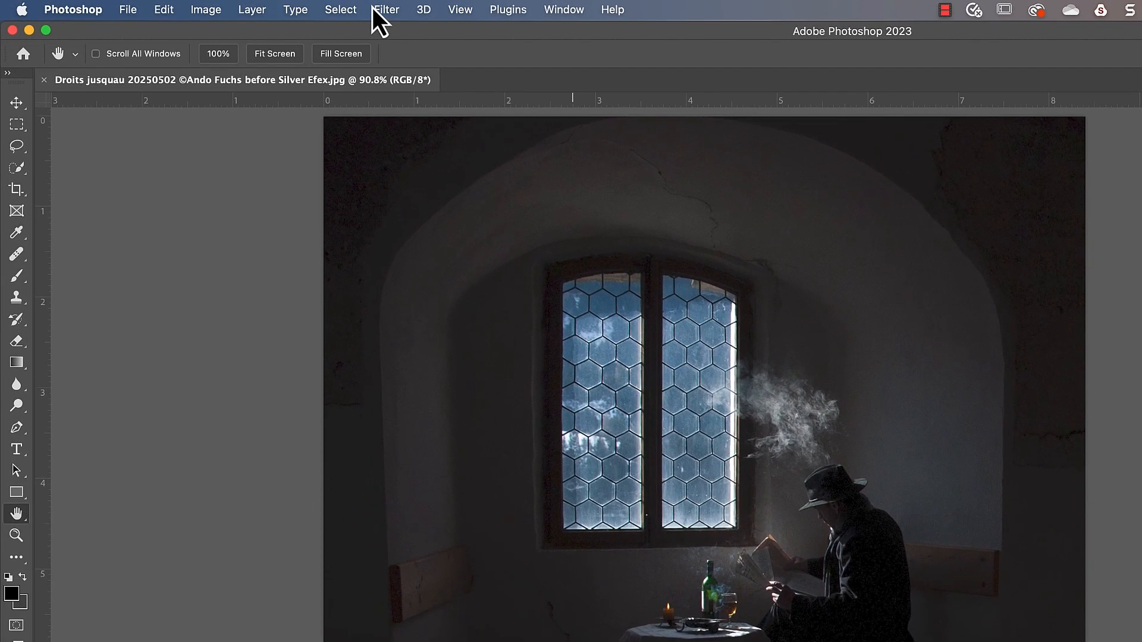
Bring up the Nik Collection 6 palette via File > Automate beside the photo.
left_click(385, 10)
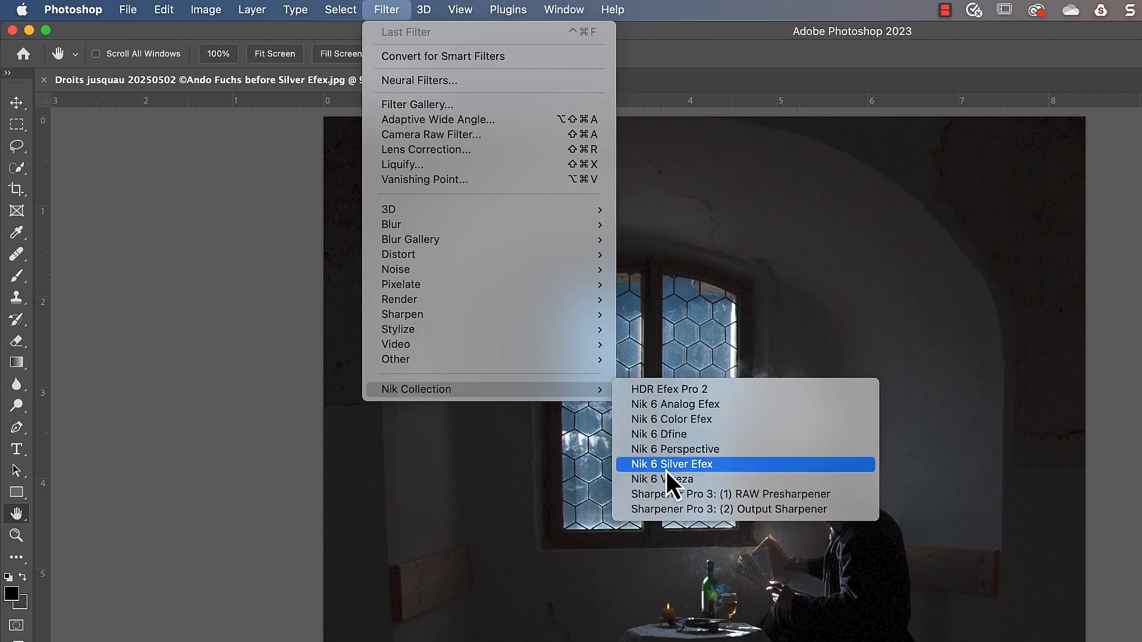
left_click(671, 464)
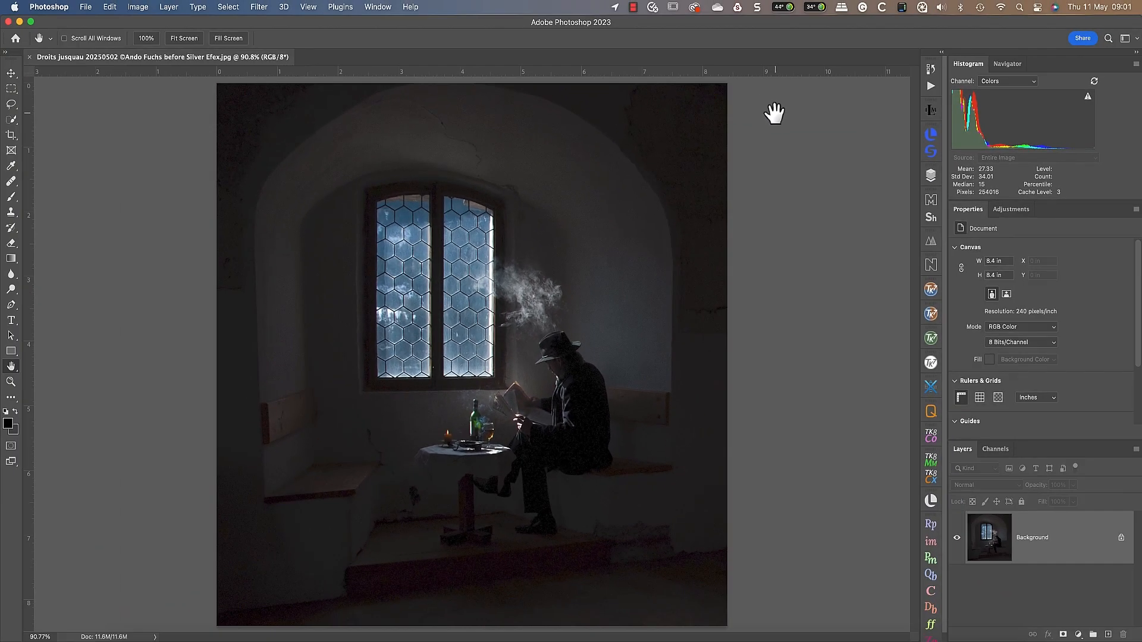
mouse_move(86, 8)
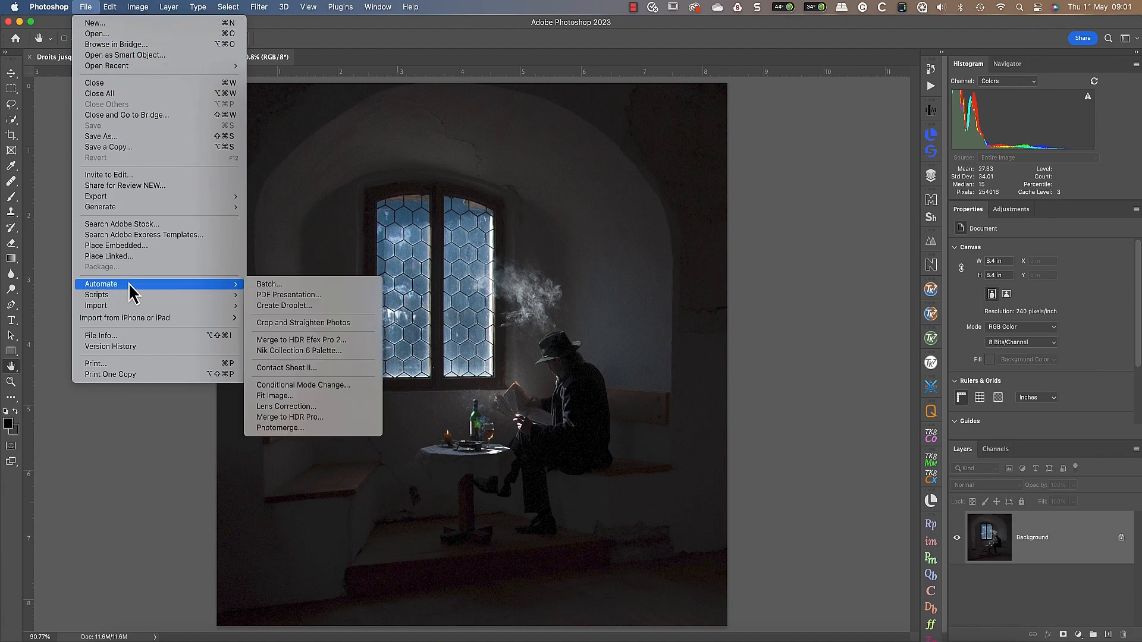
mouse_move(312, 341)
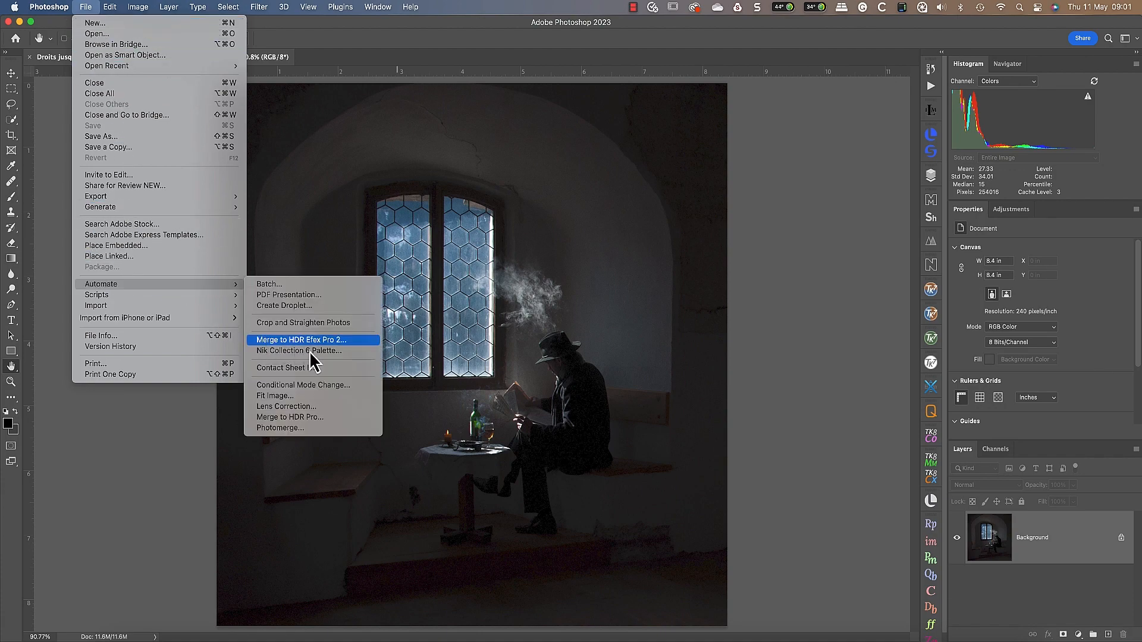
mouse_move(313, 350)
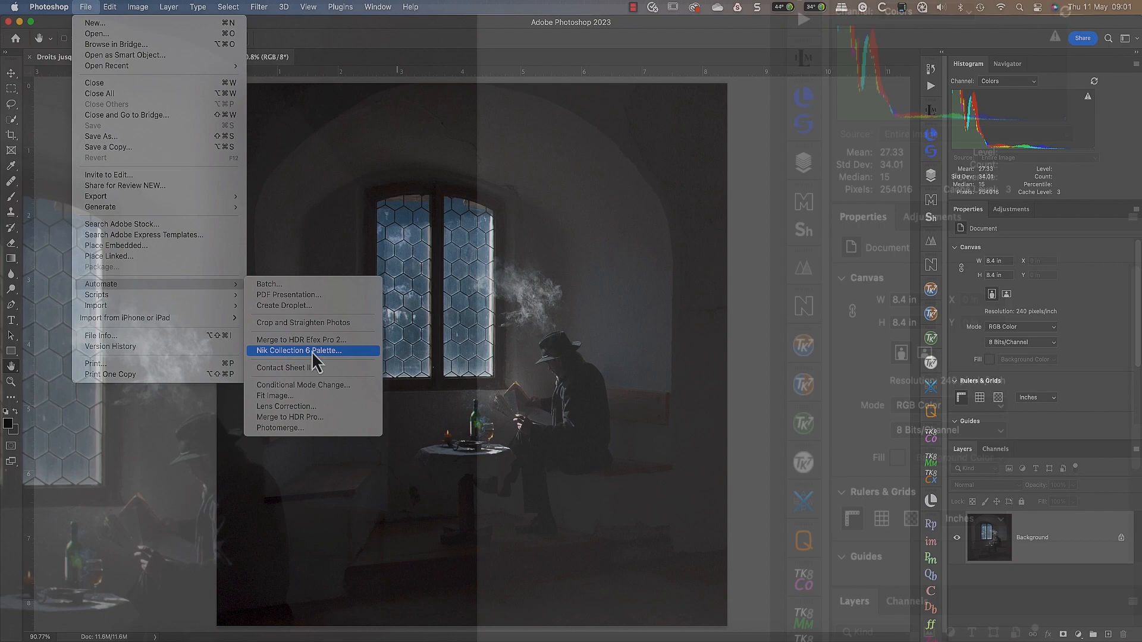
left_click(297, 350)
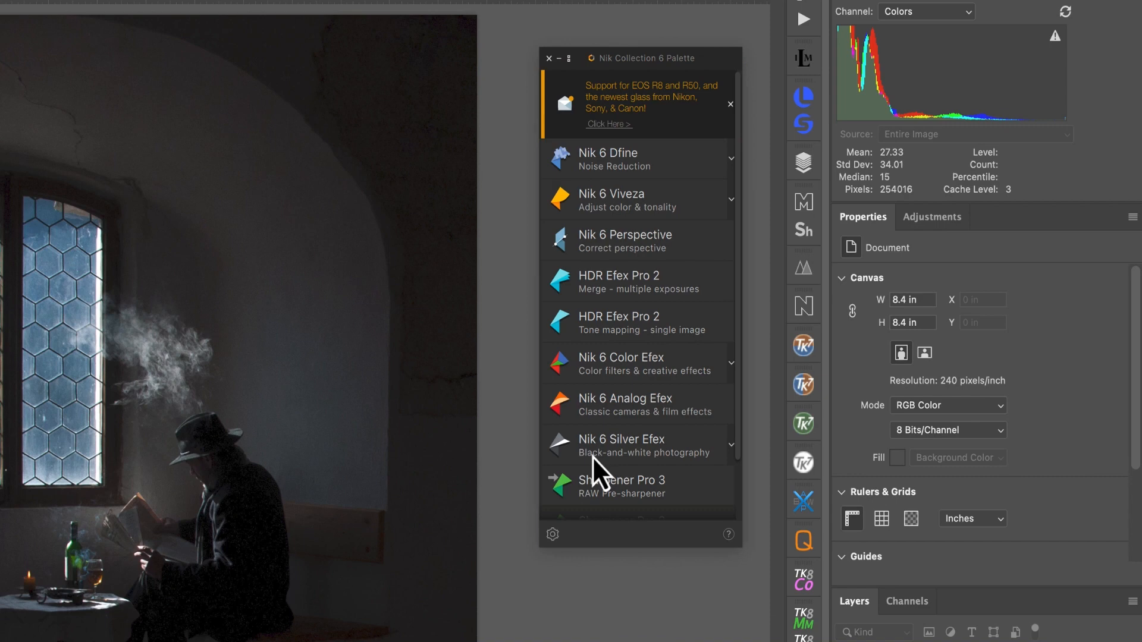
left_click(547, 59)
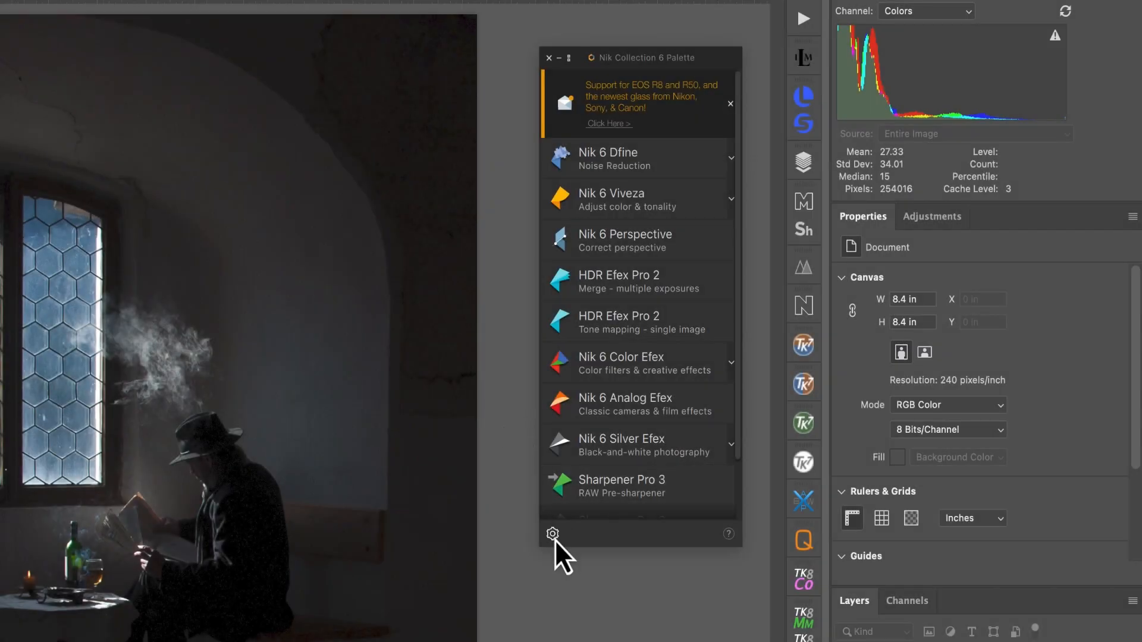
Show the Nik Collection Preferences with filters applied to the image composite.
left_click(552, 535)
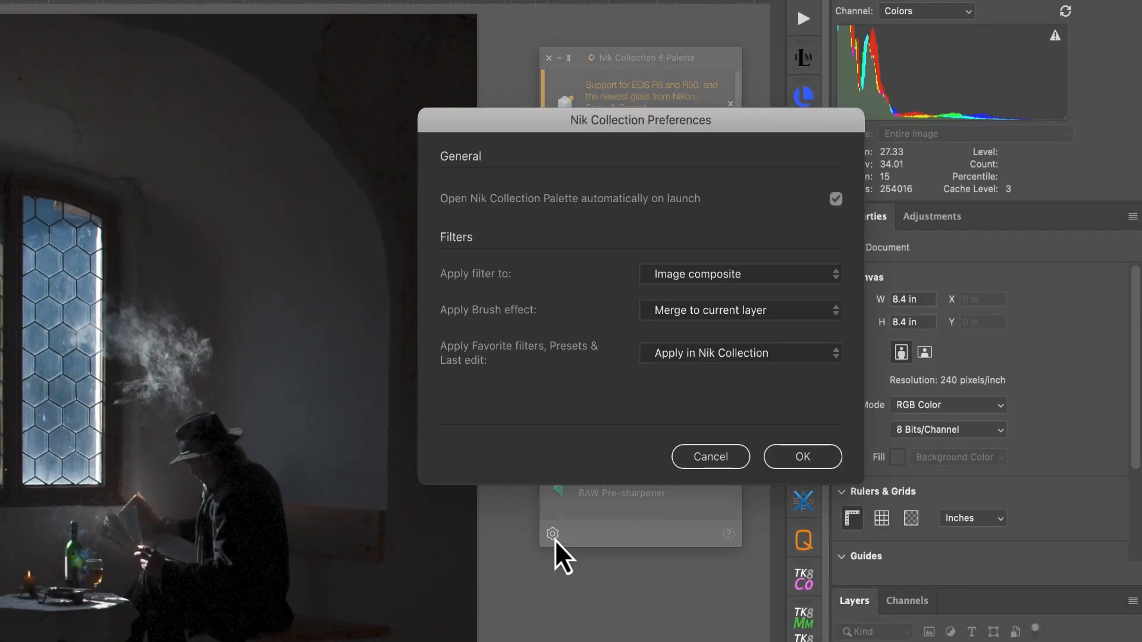
mouse_move(790, 371)
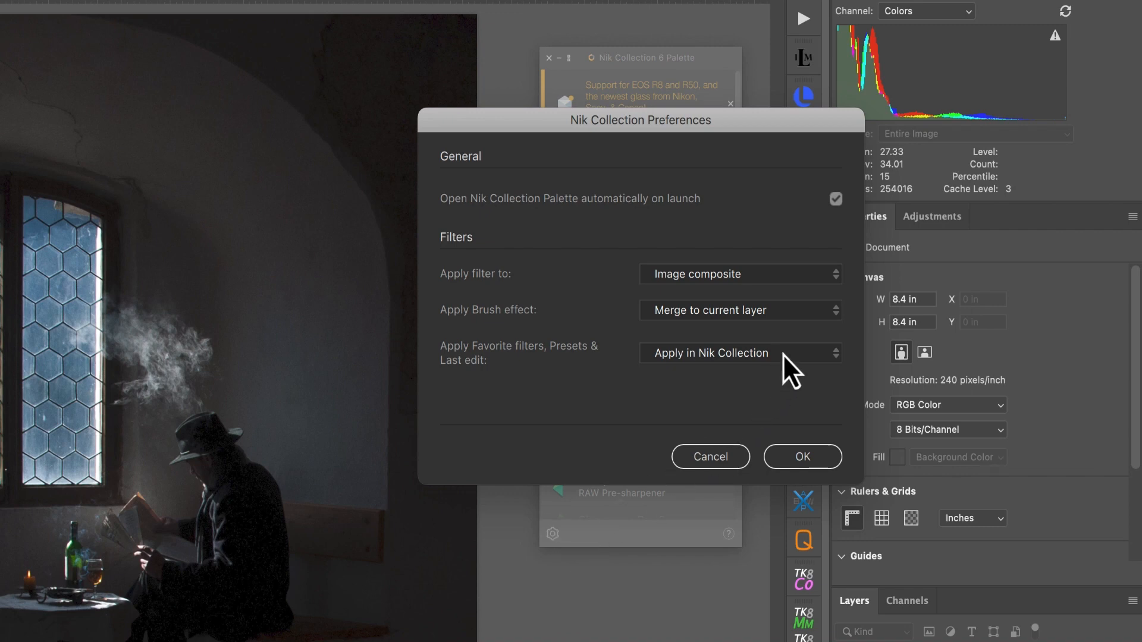
left_click(739, 273)
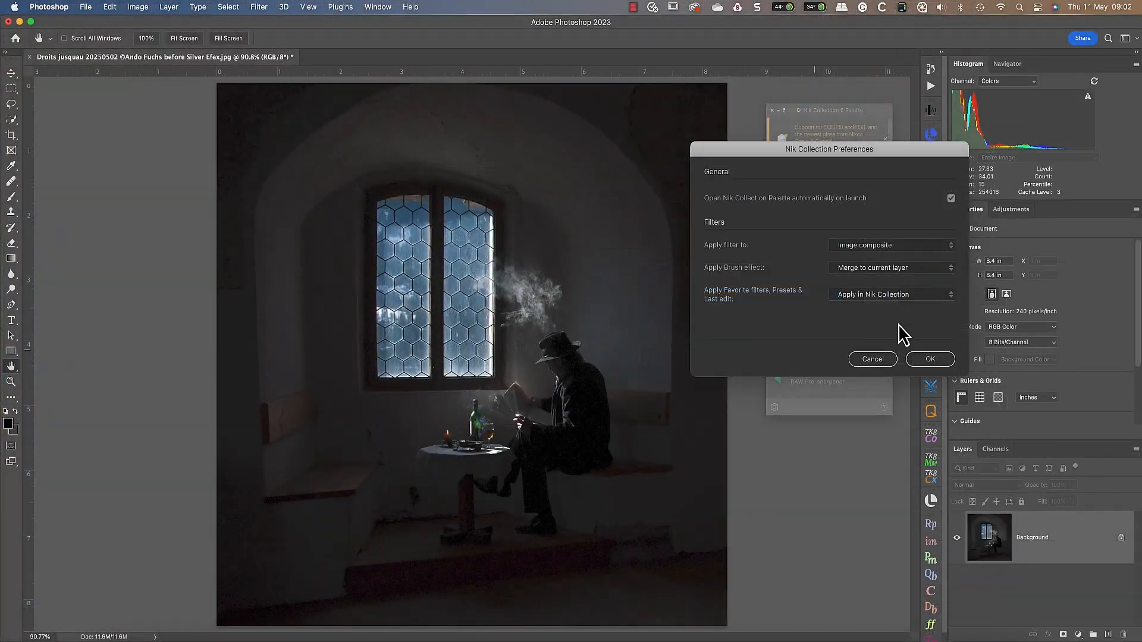
Dismiss the Nik preferences and collapse the Nik palette to a small bar.
left_click(930, 359)
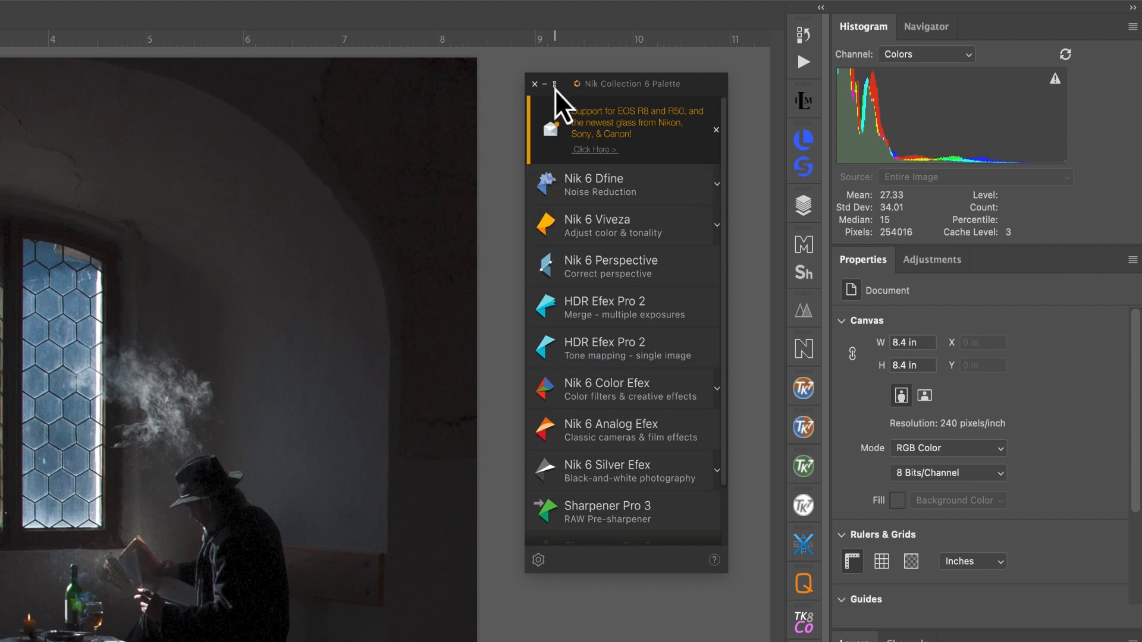
left_click(556, 84)
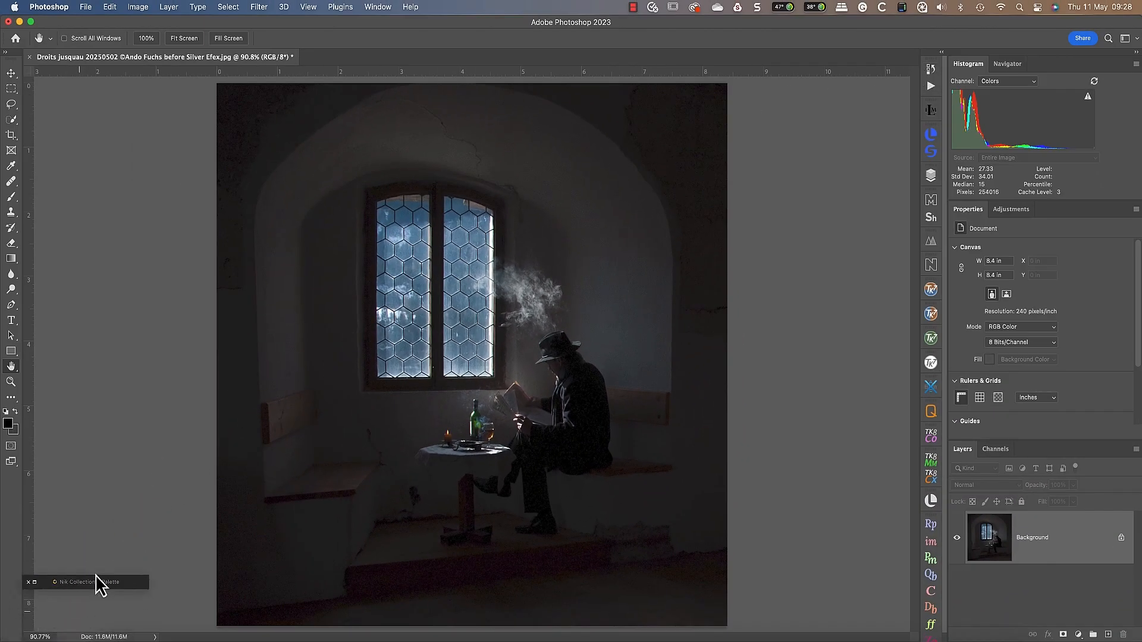
left_click_drag(103, 582, 99, 417)
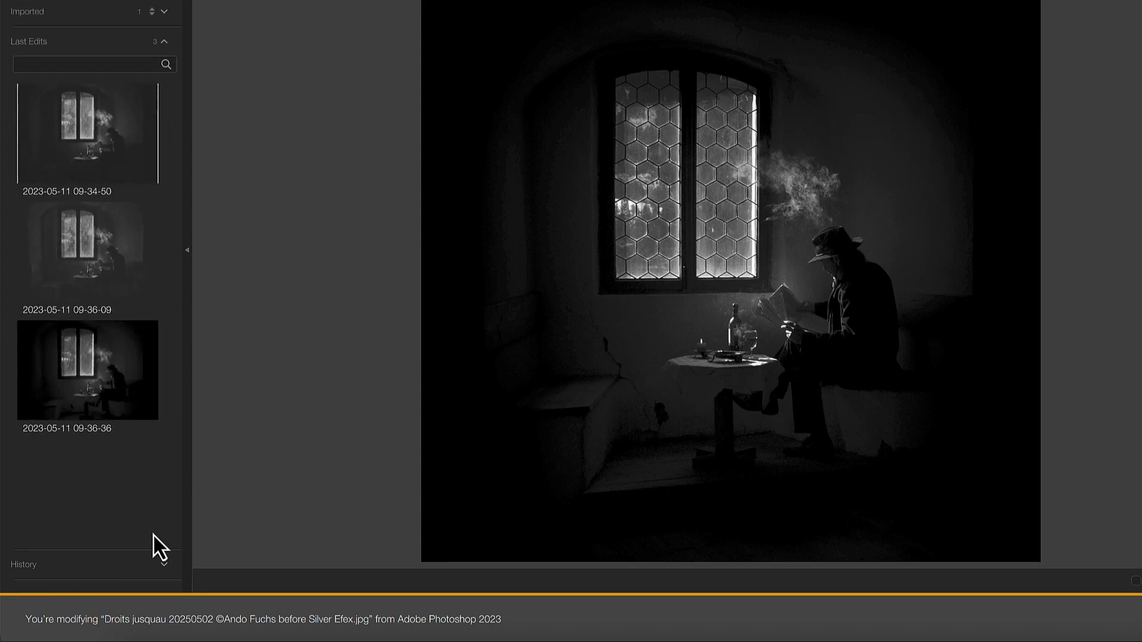
left_click(86, 251)
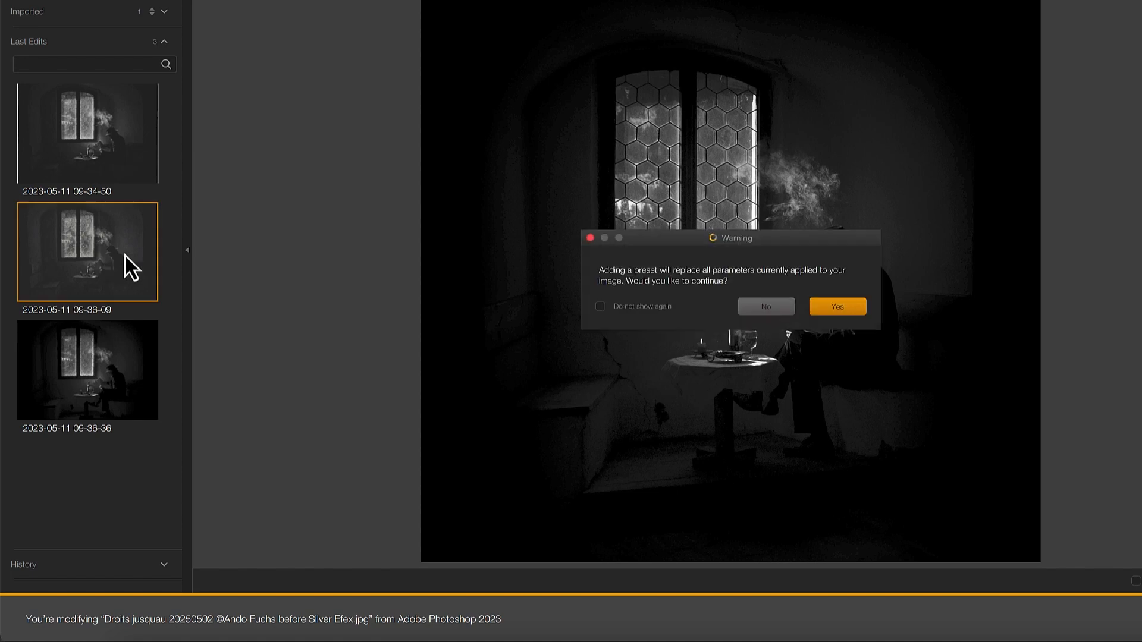
left_click(837, 305)
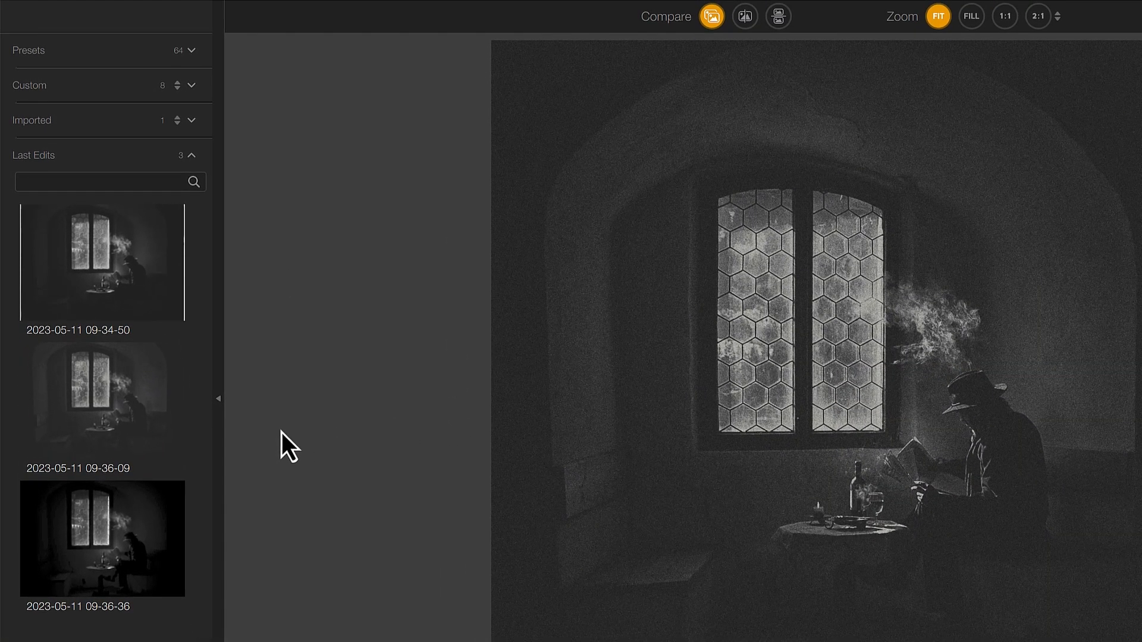
left_click(193, 50)
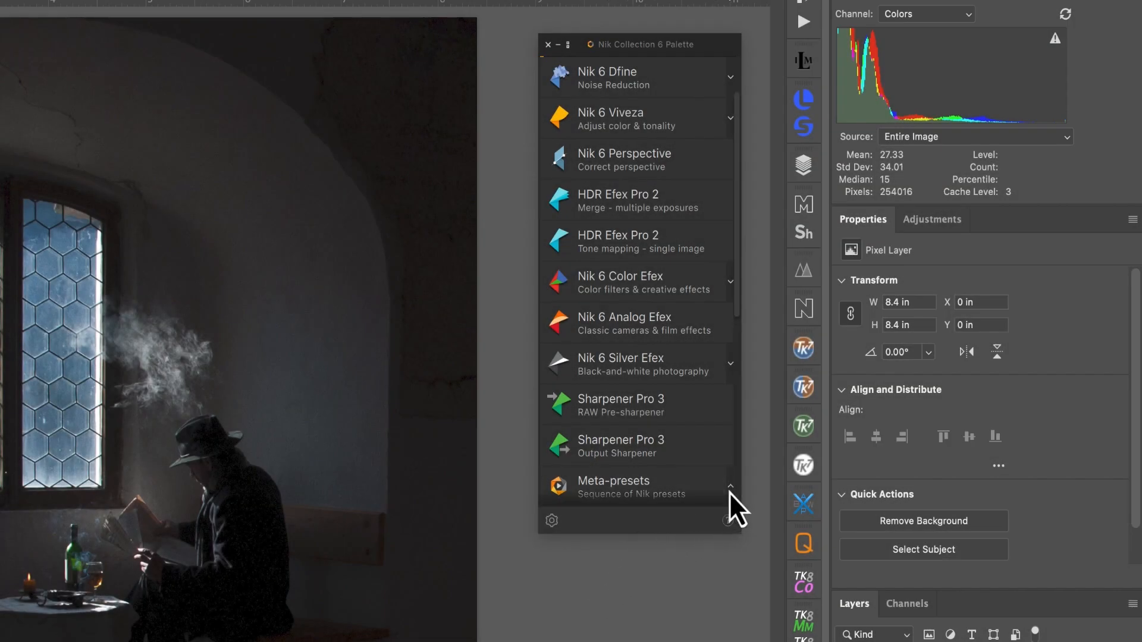
Launch Nik 6 Silver Efex on the colour photo from the expanded palette.
left_click(613, 487)
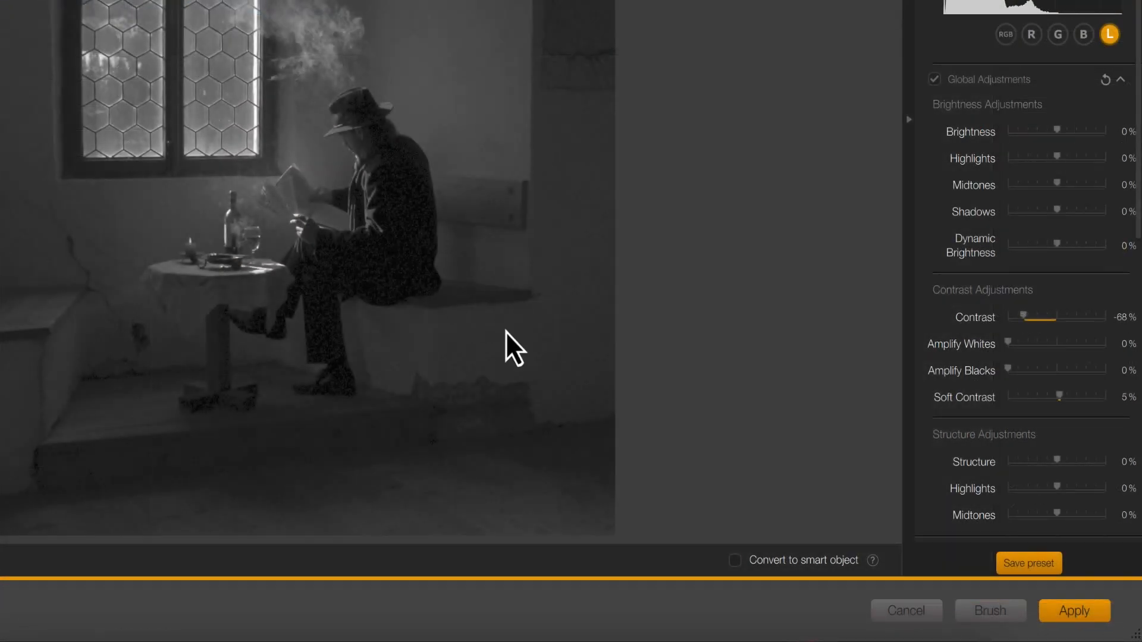
Apply the black-and-white conversion as a smart filter on a converted smart object.
left_click(735, 560)
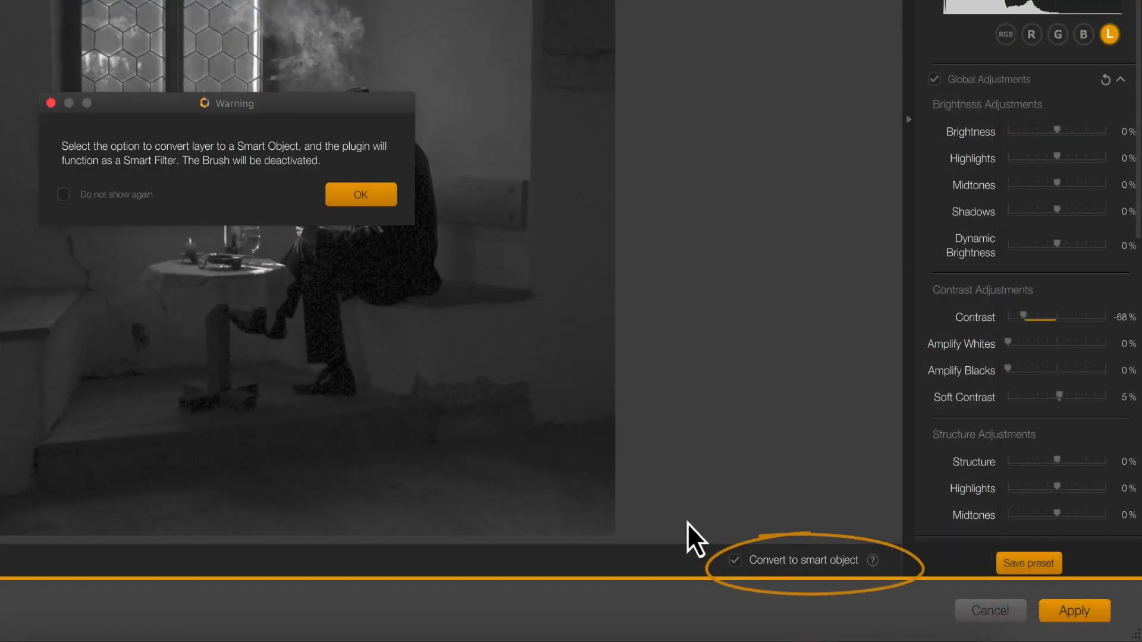
left_click(359, 194)
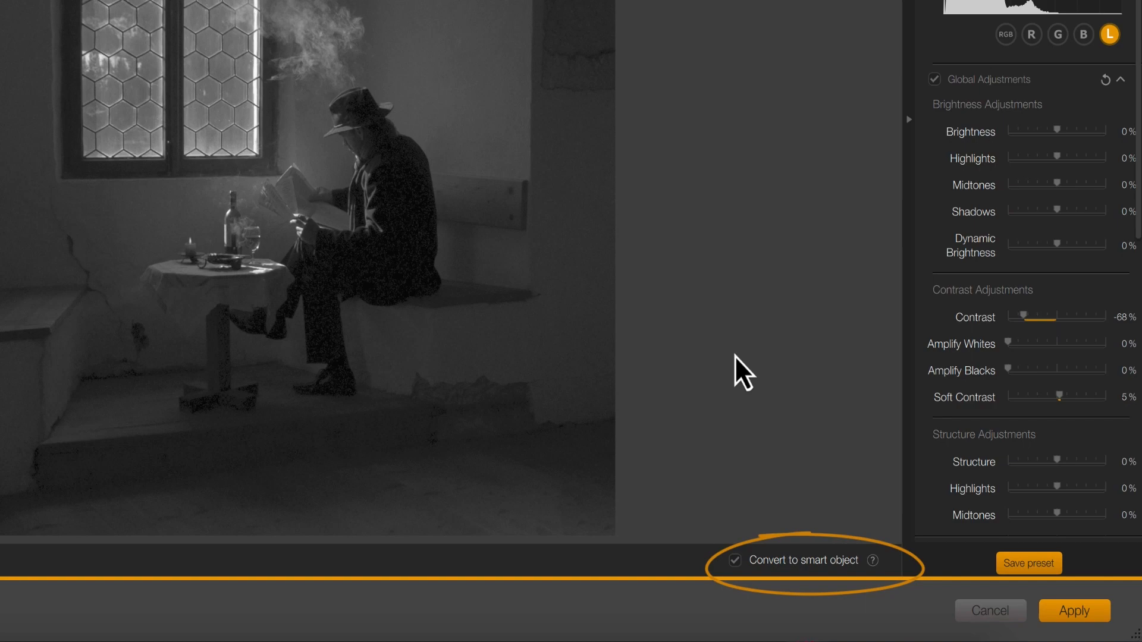
left_click(1072, 610)
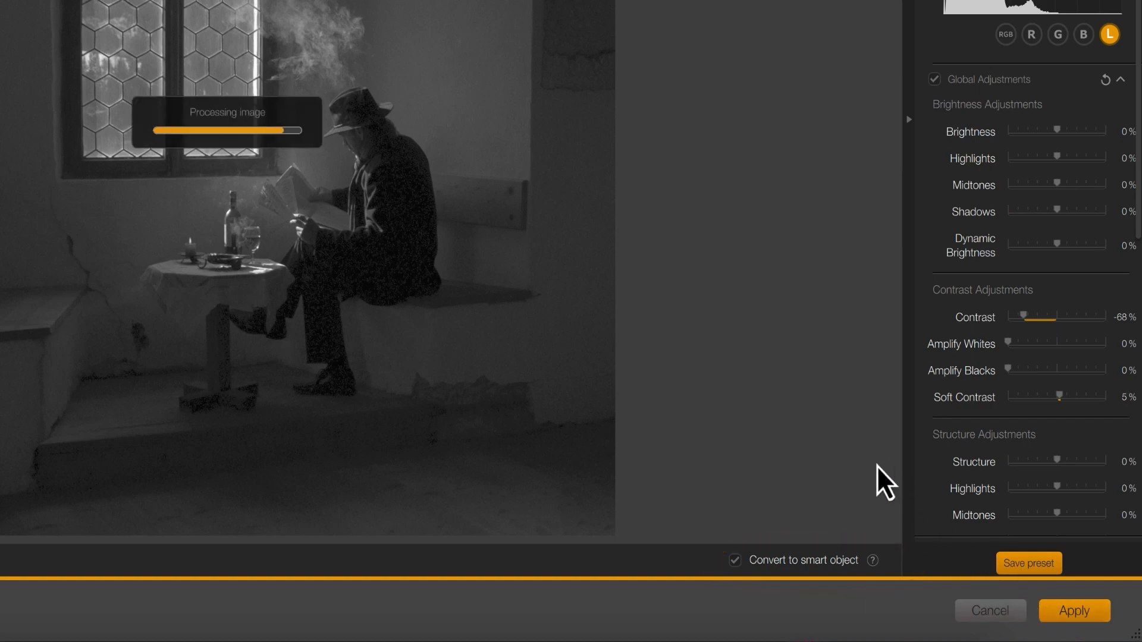
left_click(1073, 610)
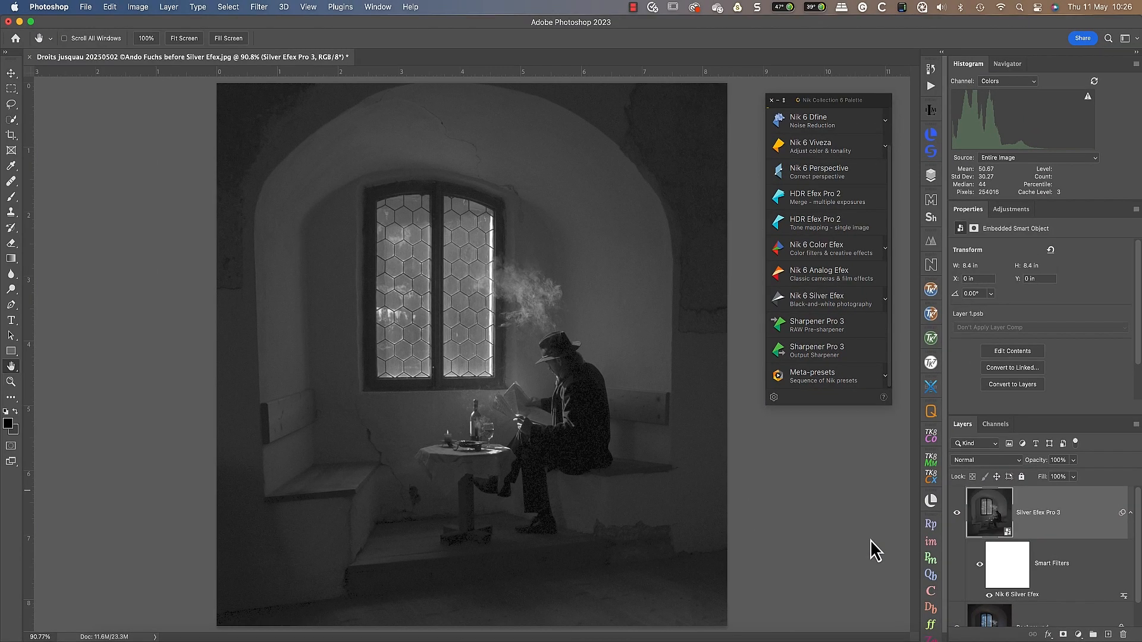
Reopen the Silver Efex smart filter, set contrast to -34%, add warm sepia toning and apply.
left_click(817, 299)
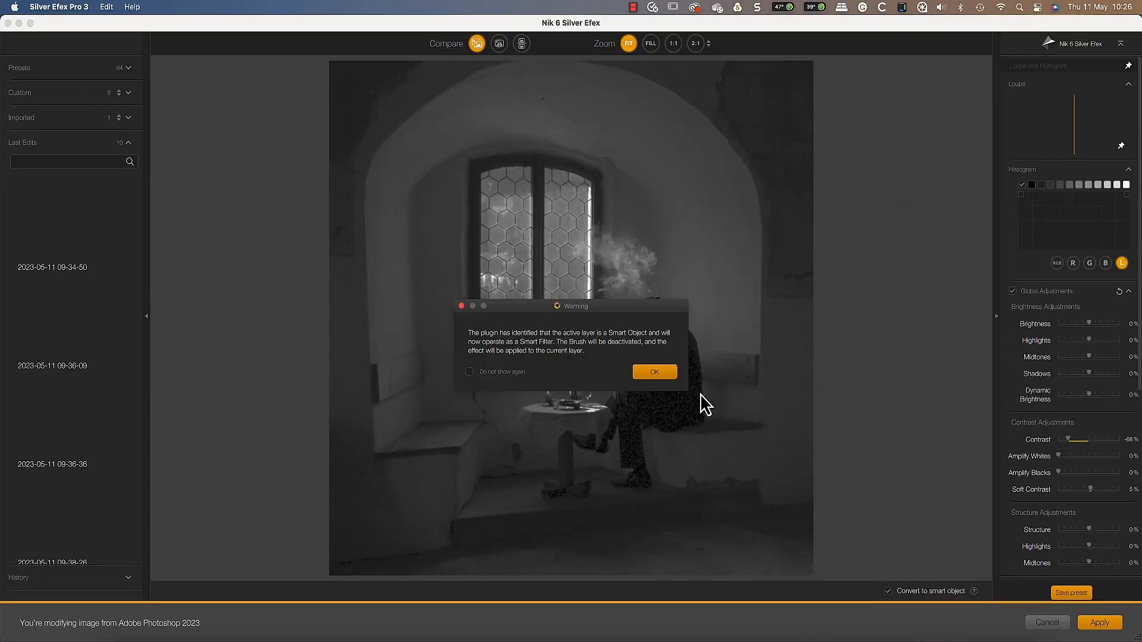
left_click(653, 371)
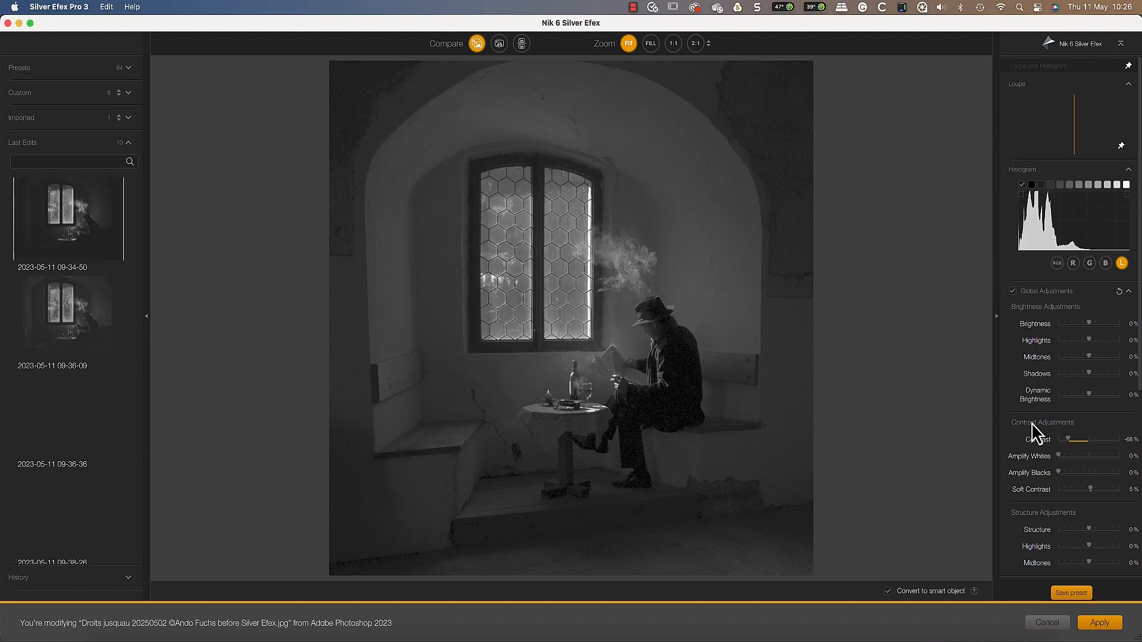
left_click_drag(1078, 439, 1081, 439)
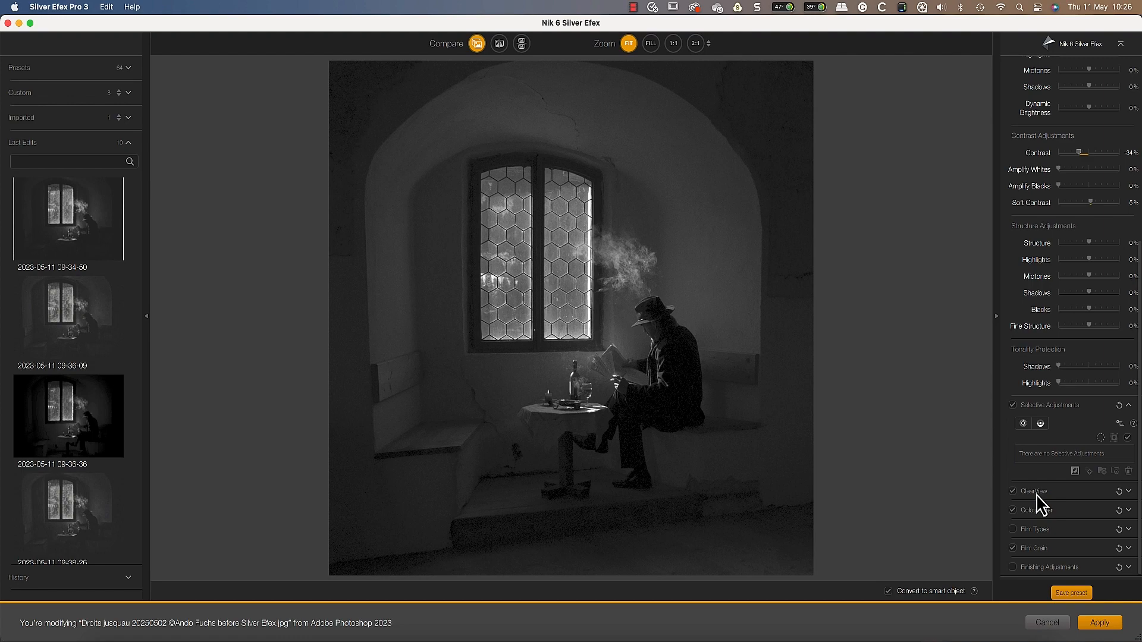
left_click(1014, 529)
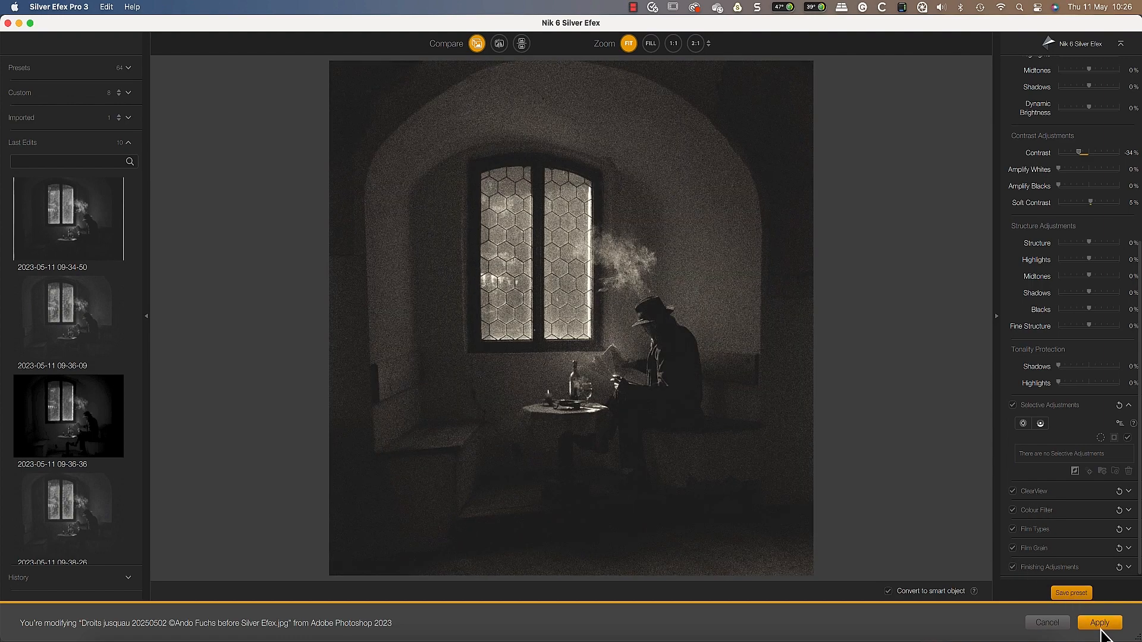
left_click(1099, 622)
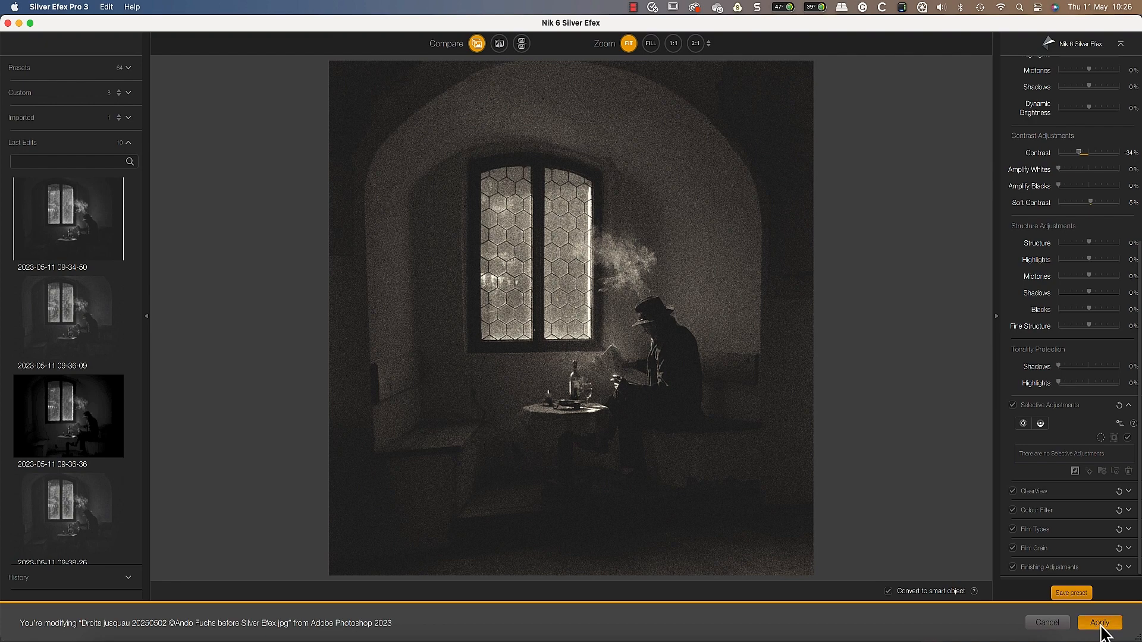